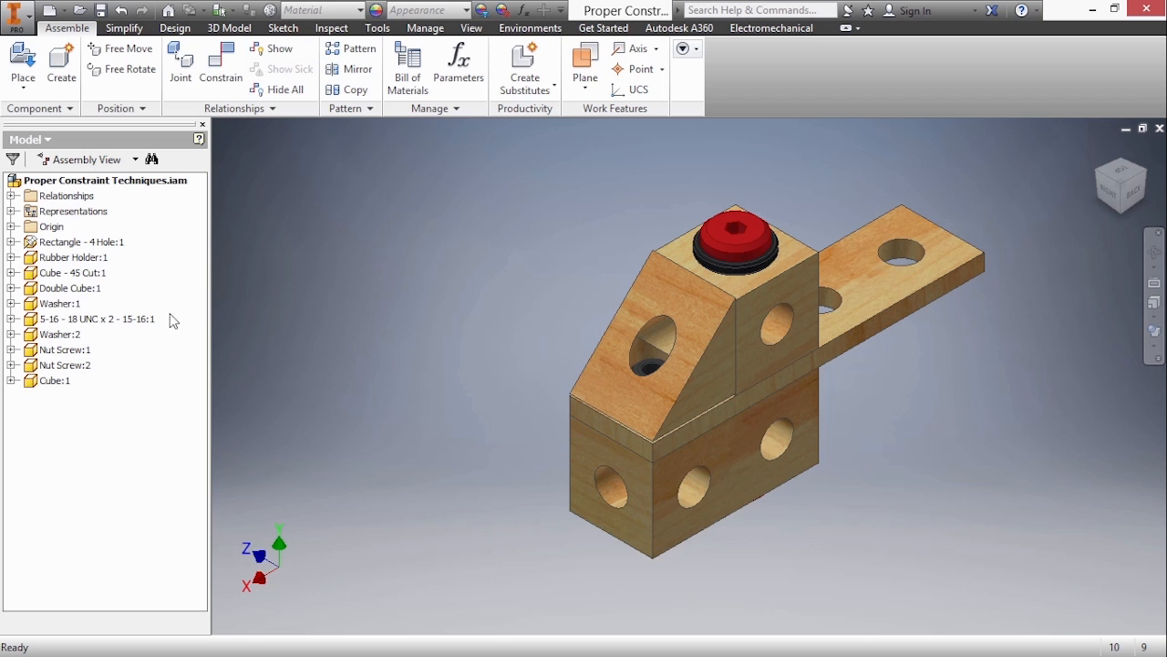
Step: Place one more Double Cube beside the wooden blocks and stop placing copies
left_click(67, 288)
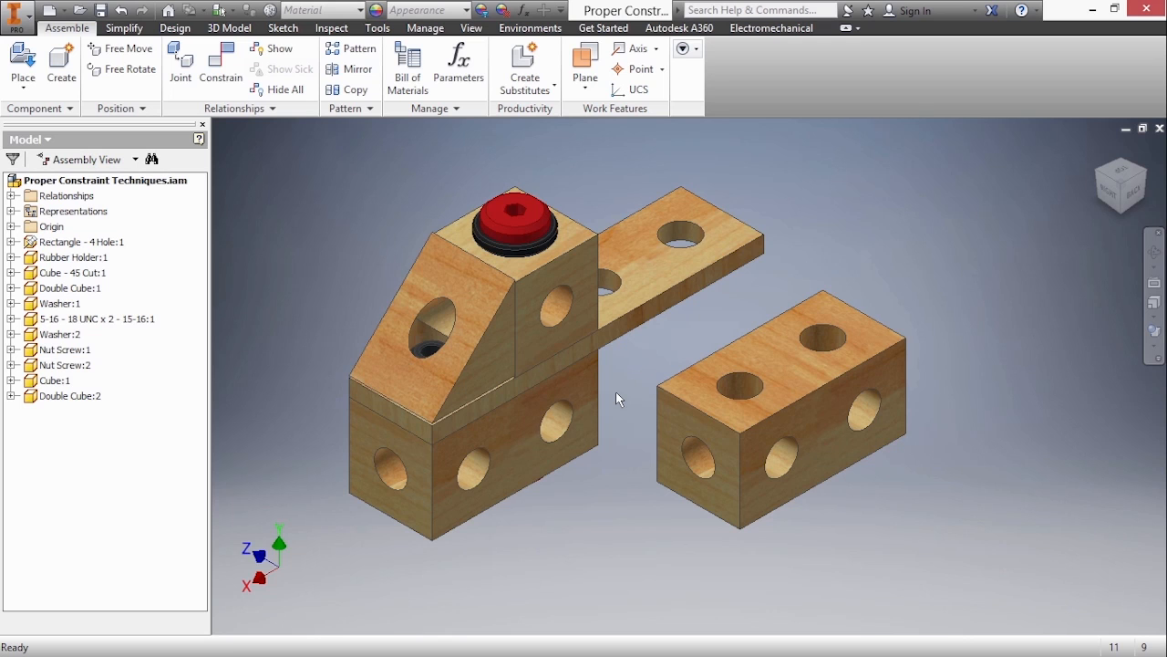
right_click(618, 399)
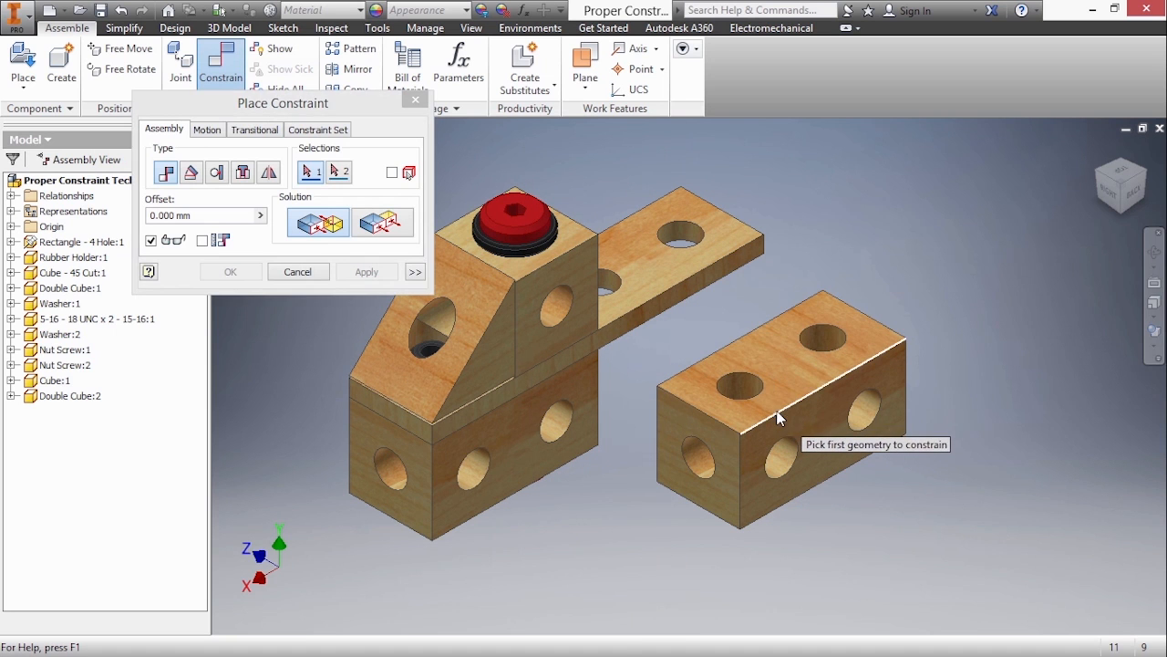
Step: Mate the new cube's top edge to the block's edge, apply, and close the tool
left_click(780, 417)
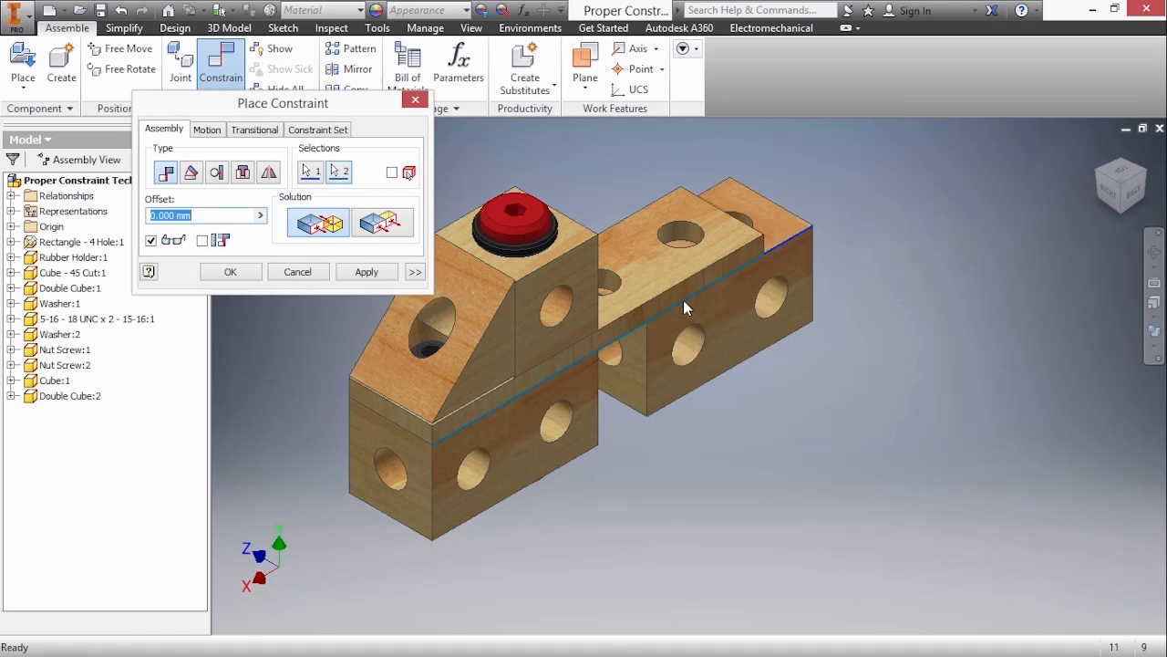
left_click_drag(684, 310, 825, 367)
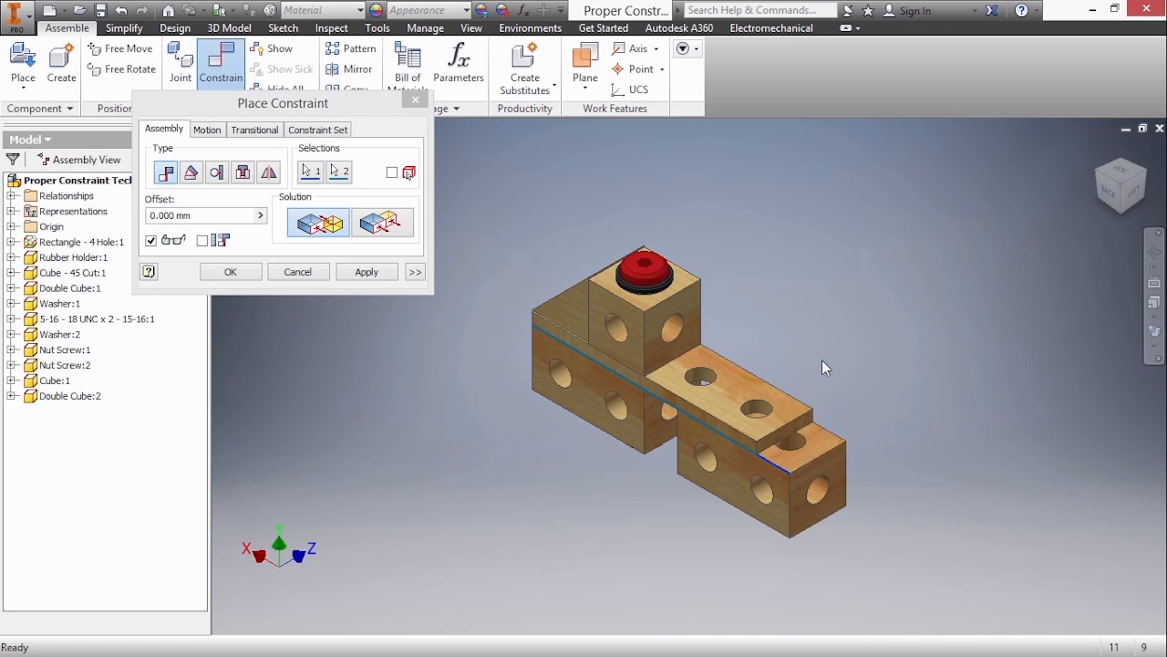
left_click(751, 412)
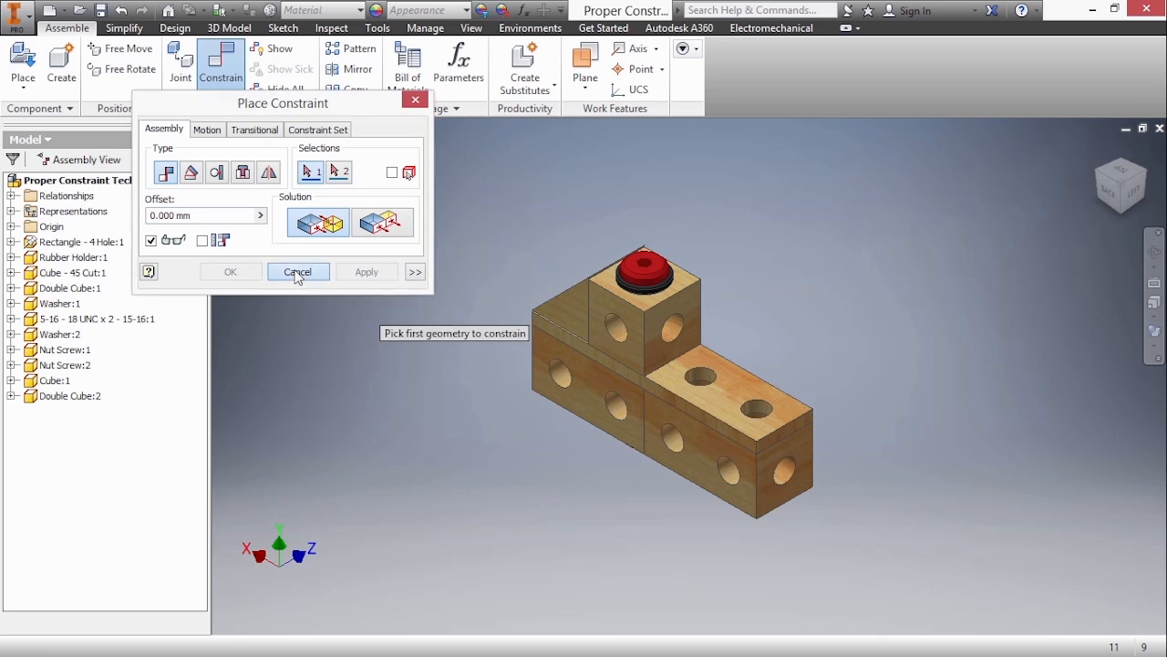
left_click(297, 271)
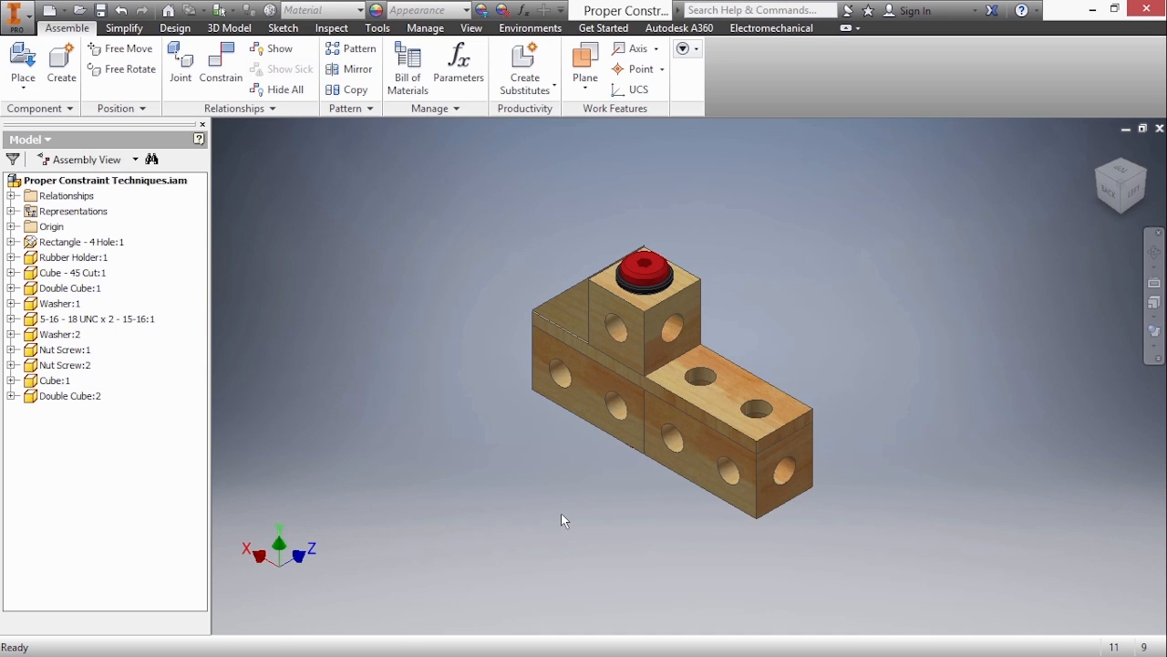
mouse_move(594, 517)
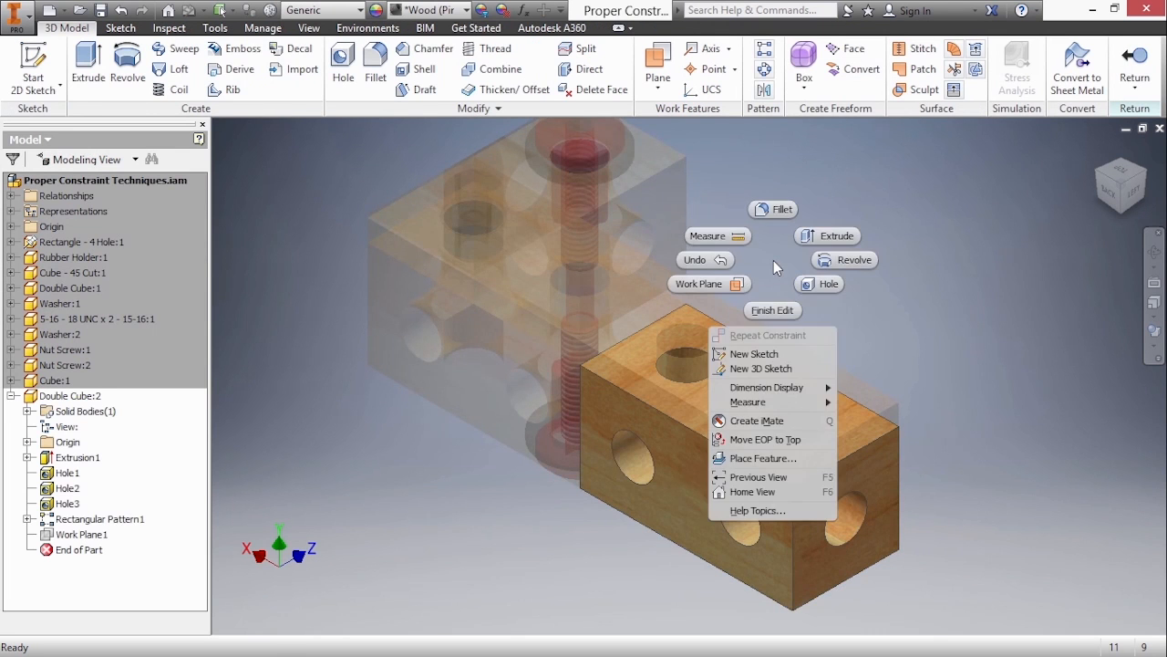
Step: Fillet Double Cube:2's top edge loop as Fillet1, then finish editing the part
left_click(773, 209)
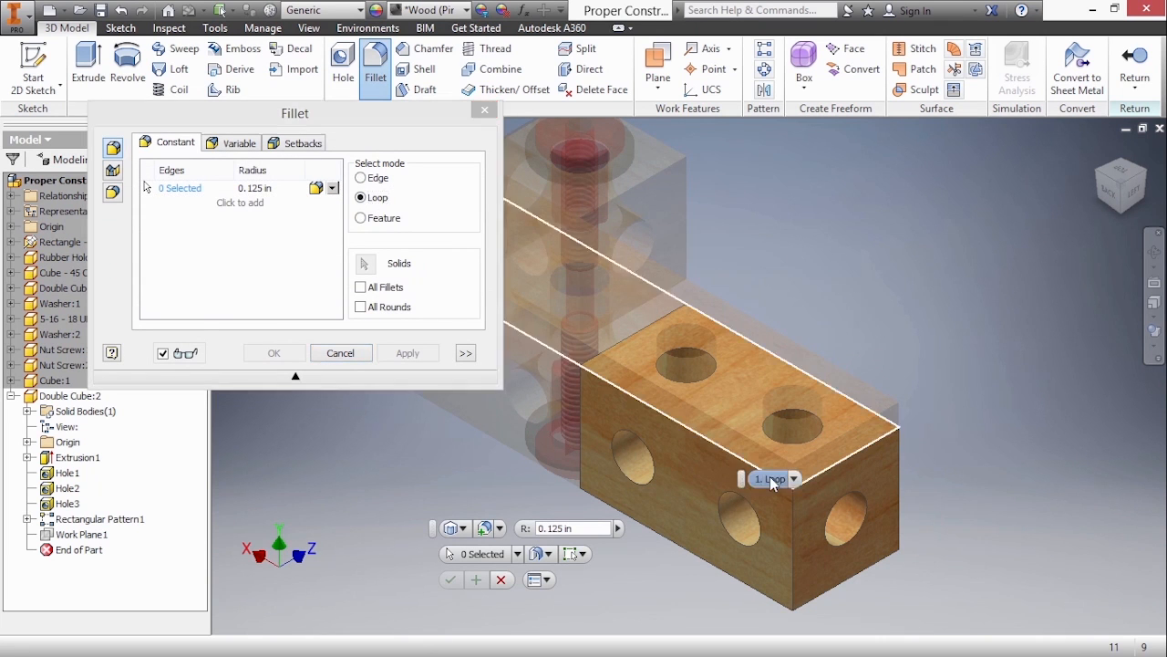
left_click(757, 355)
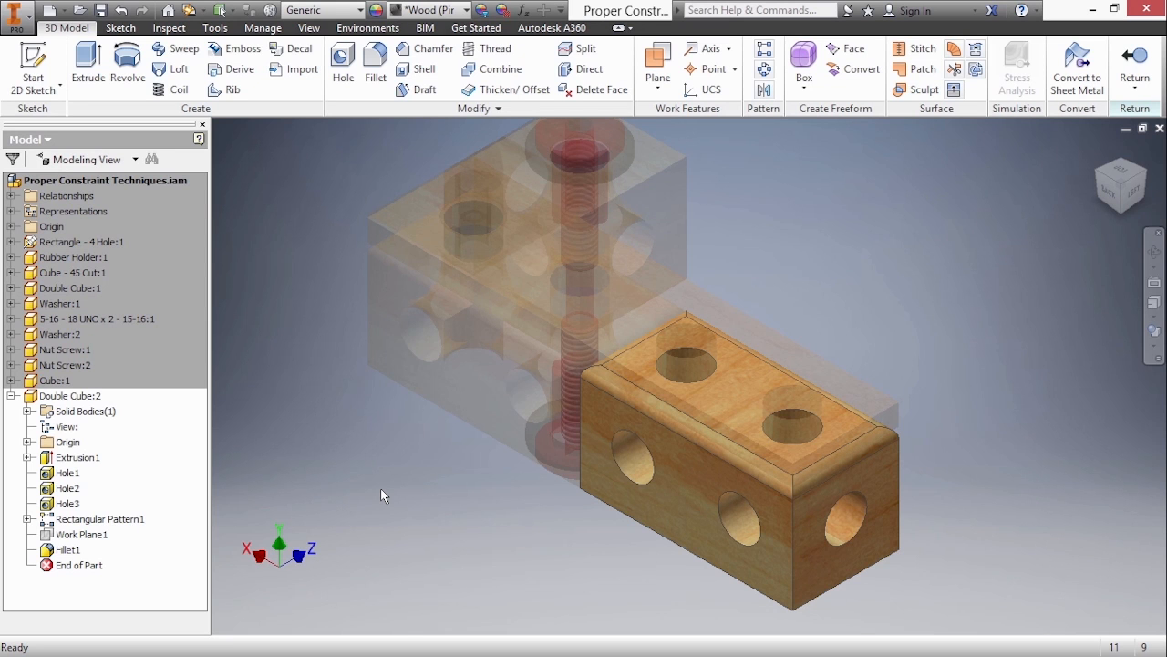
right_click(383, 496)
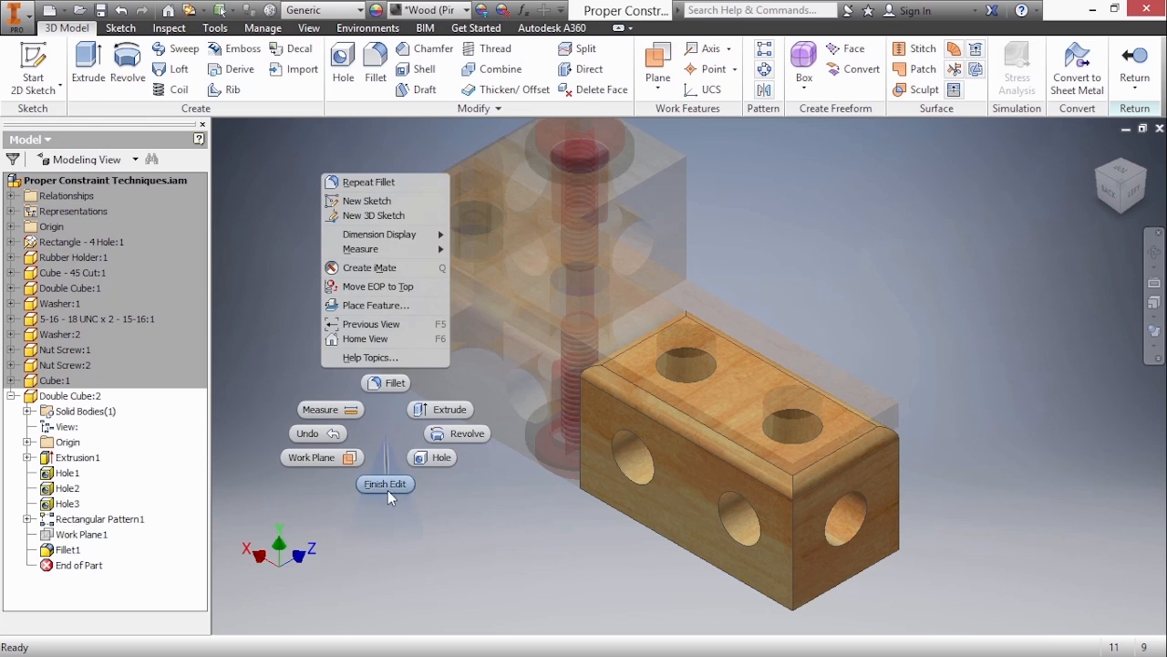
left_click(385, 483)
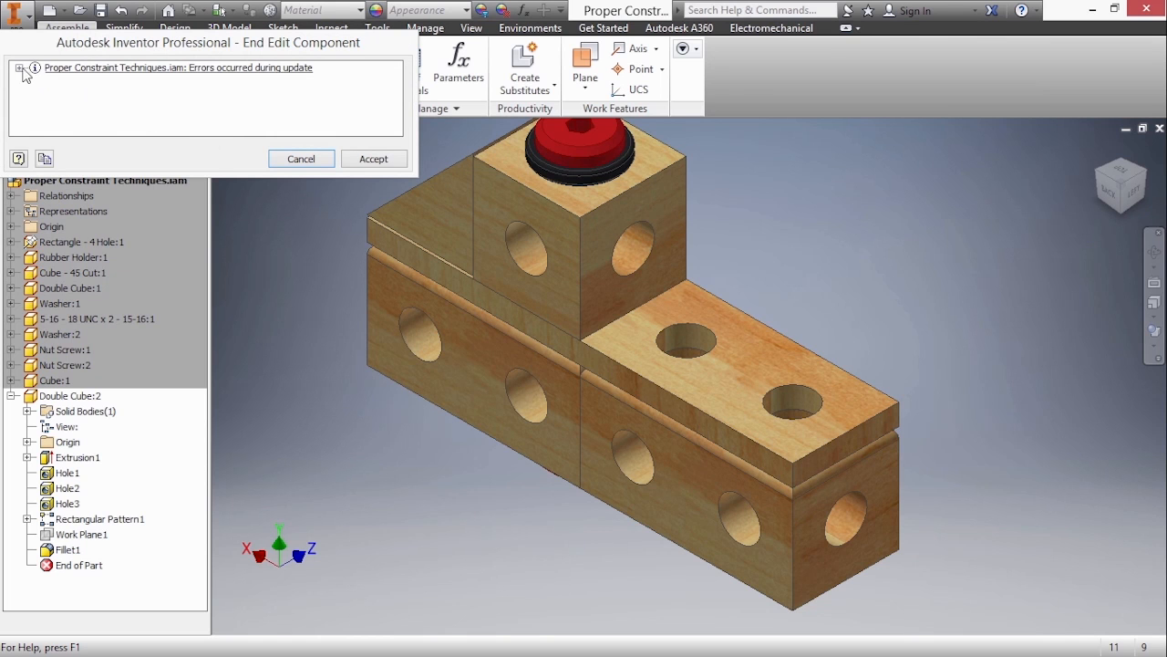
Step: Review the two unavailable-geometry messages in End Edit Component and accept them
left_click(22, 69)
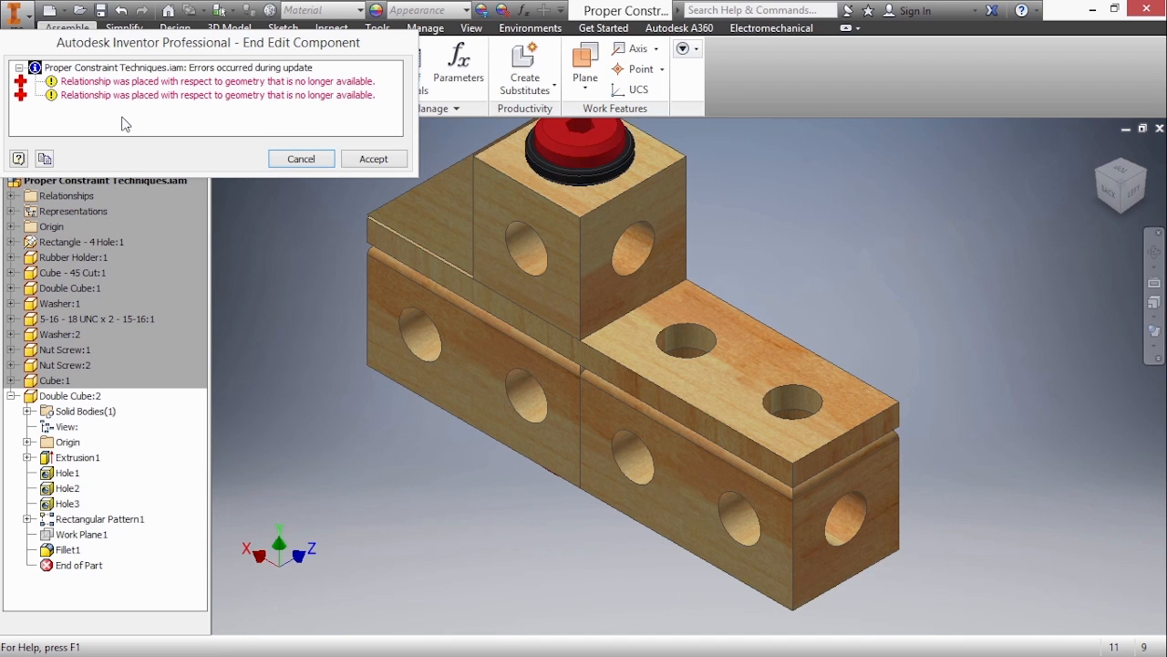
left_click(373, 158)
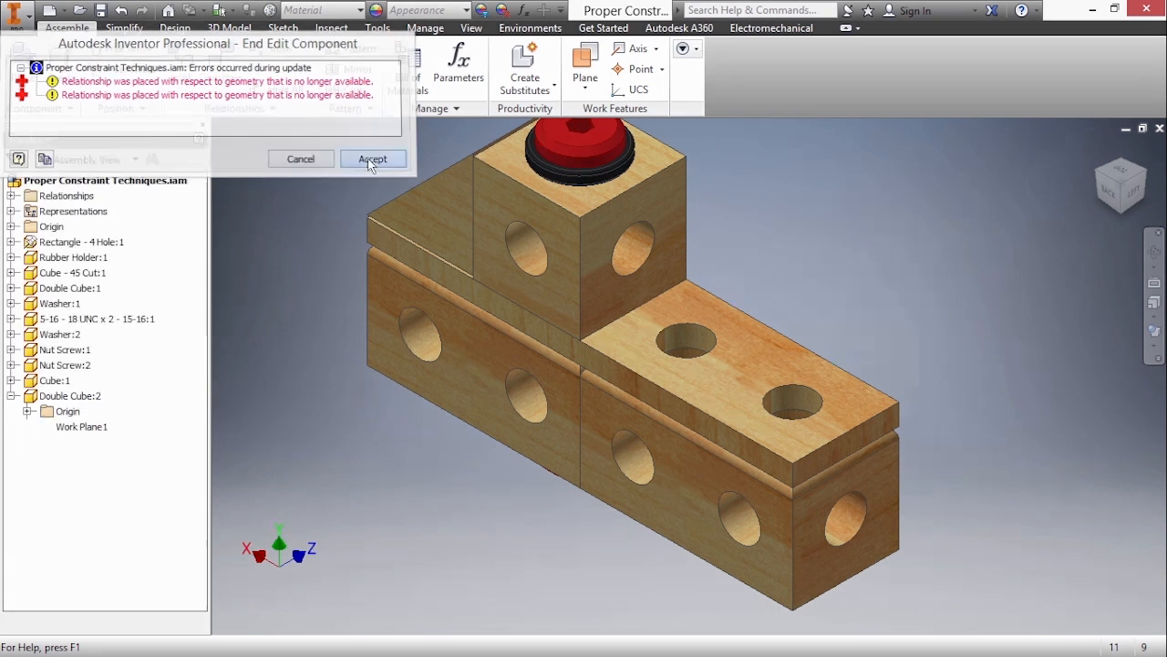
left_click(372, 158)
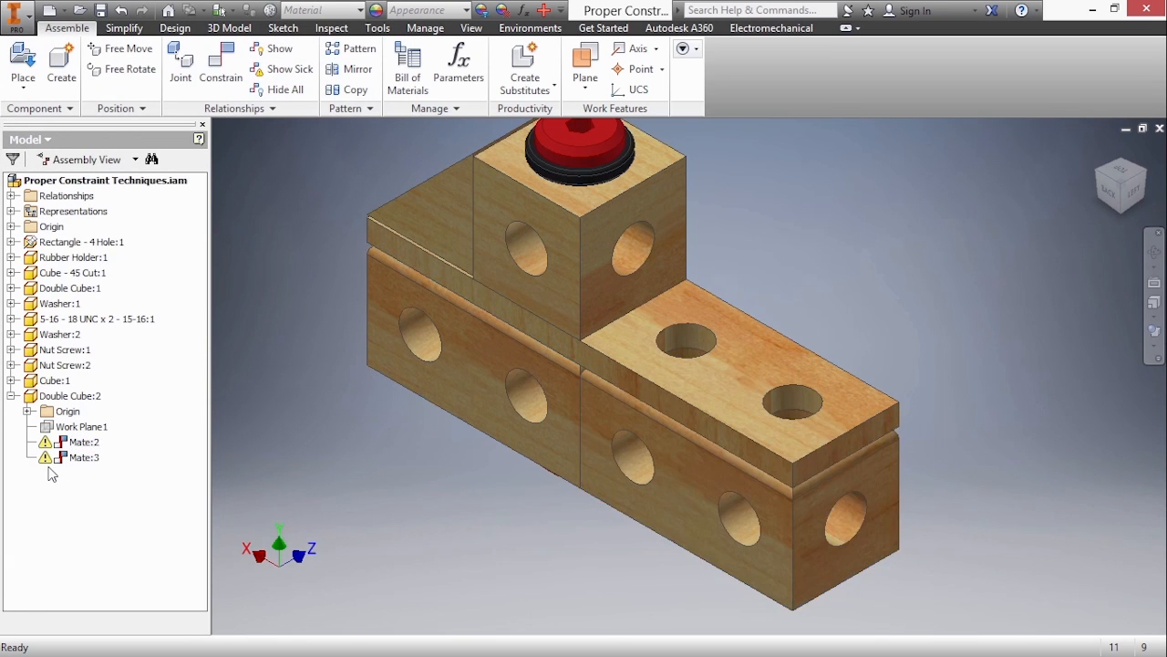
Step: Inspect broken Mate:2 under Double Cube:2, then launch Recover to open Design Doctor
left_click(80, 442)
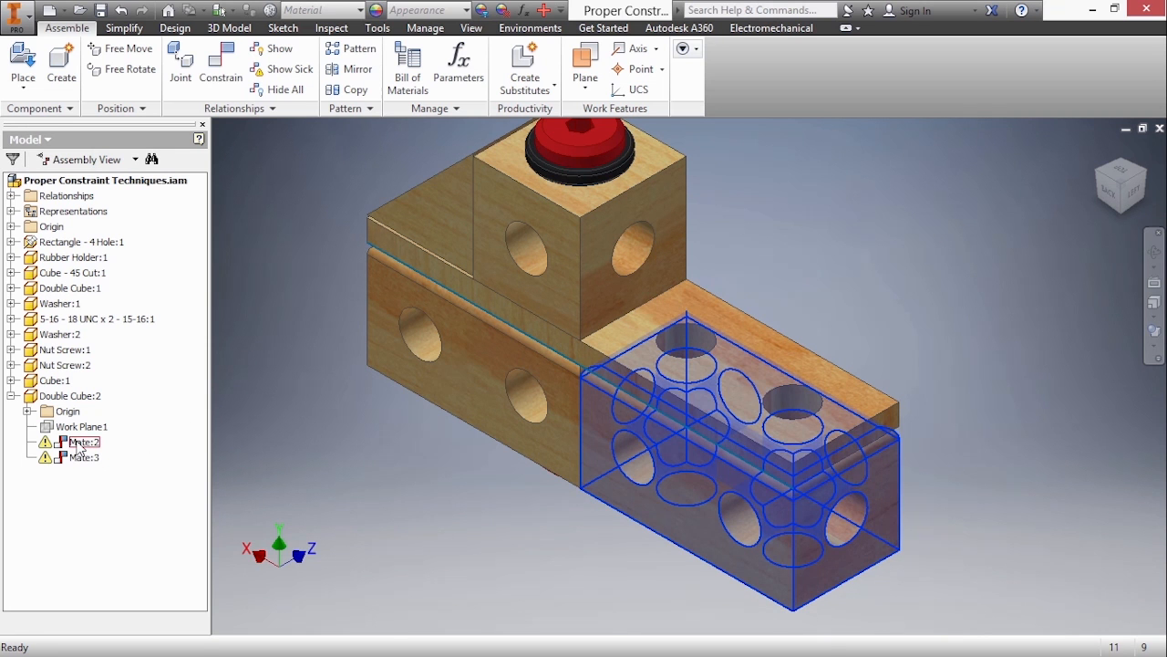
double_click(82, 441)
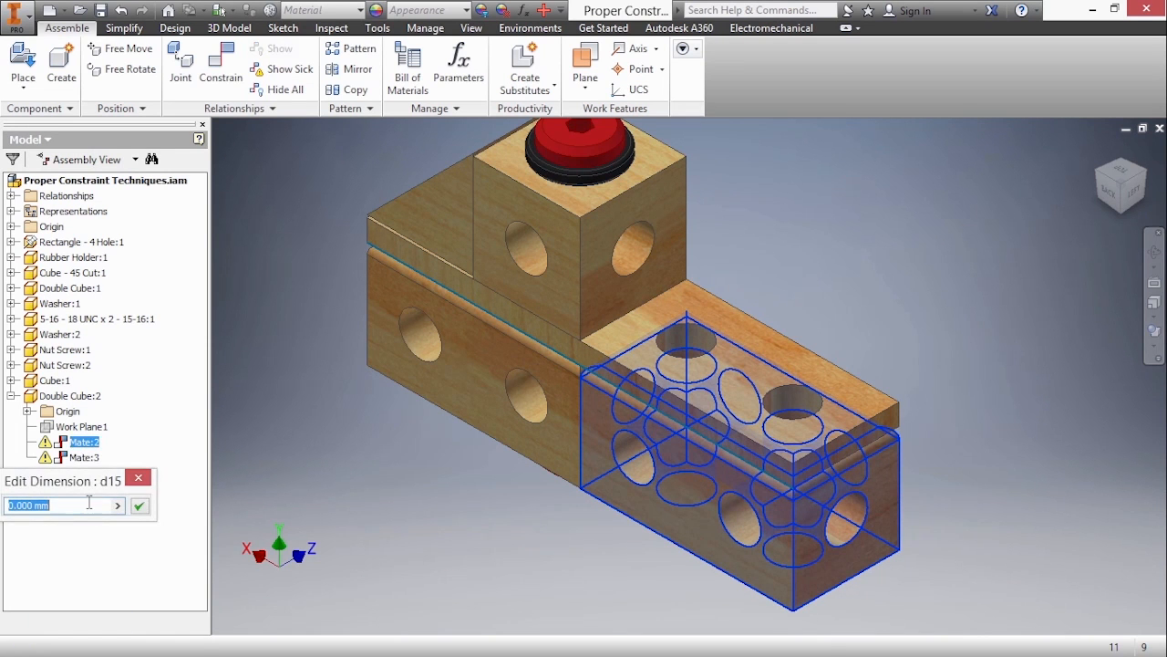
left_click(139, 505)
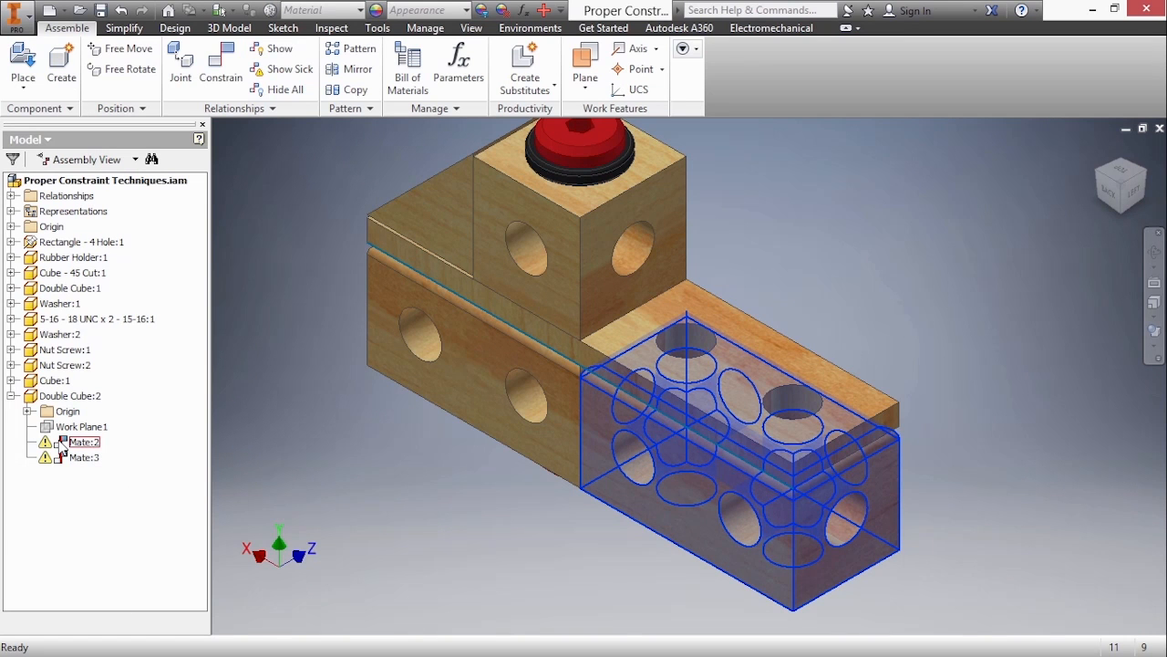
right_click(82, 441)
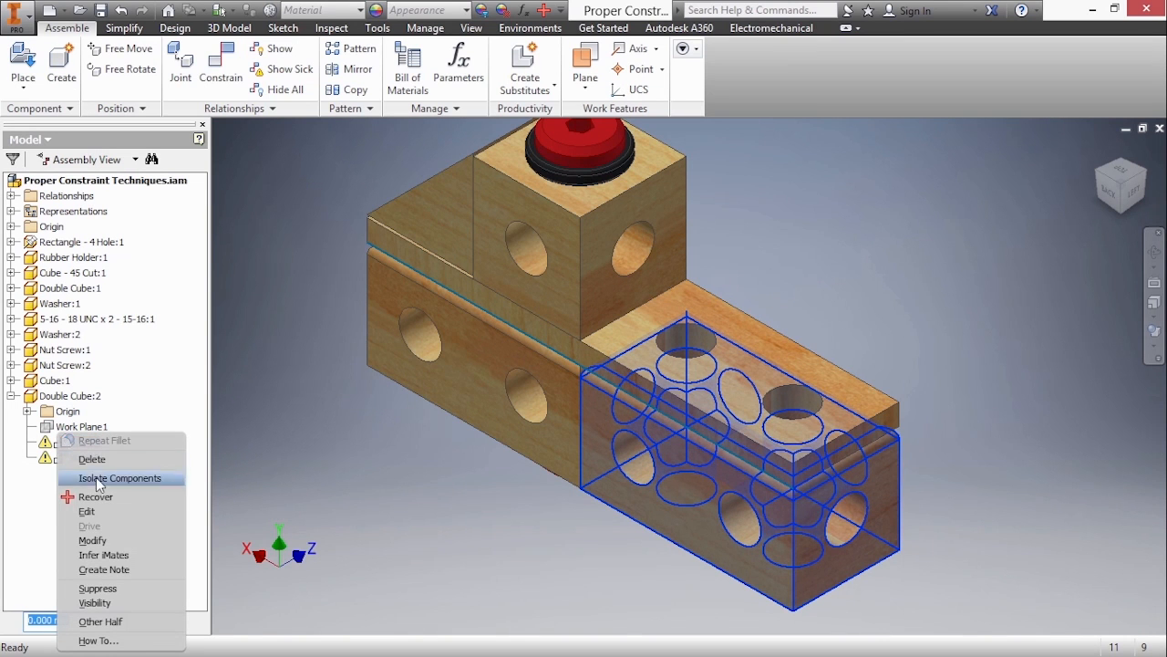
left_click(95, 496)
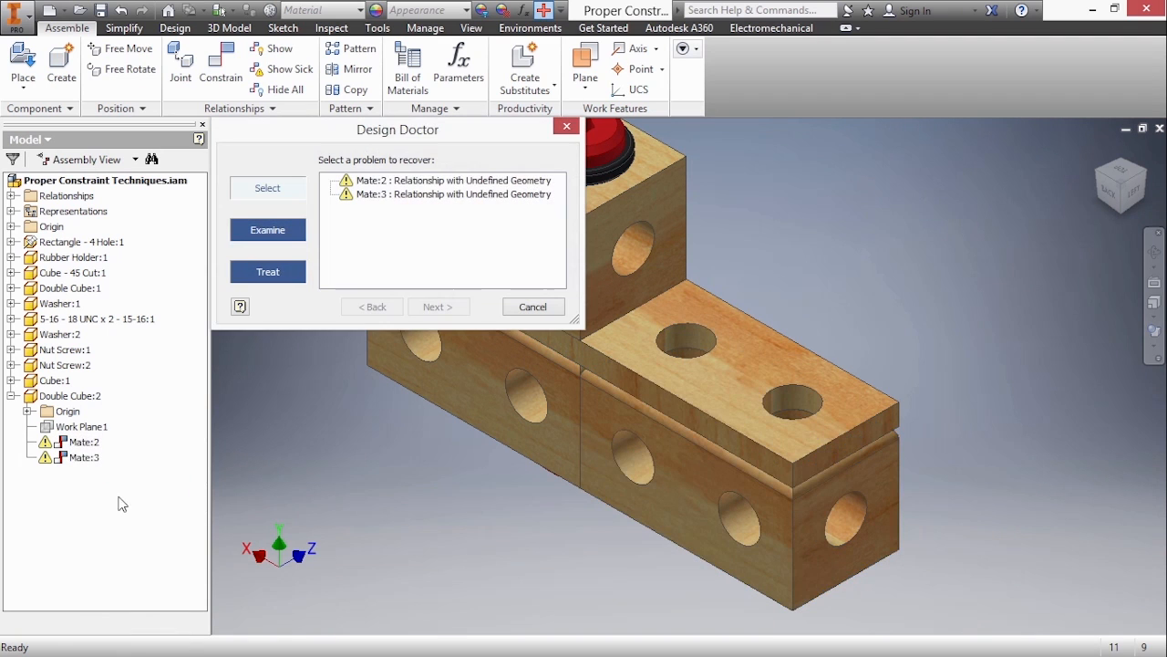
Step: Diagnose Mate:2 in Design Doctor, view its treatments, and finish
left_click(454, 179)
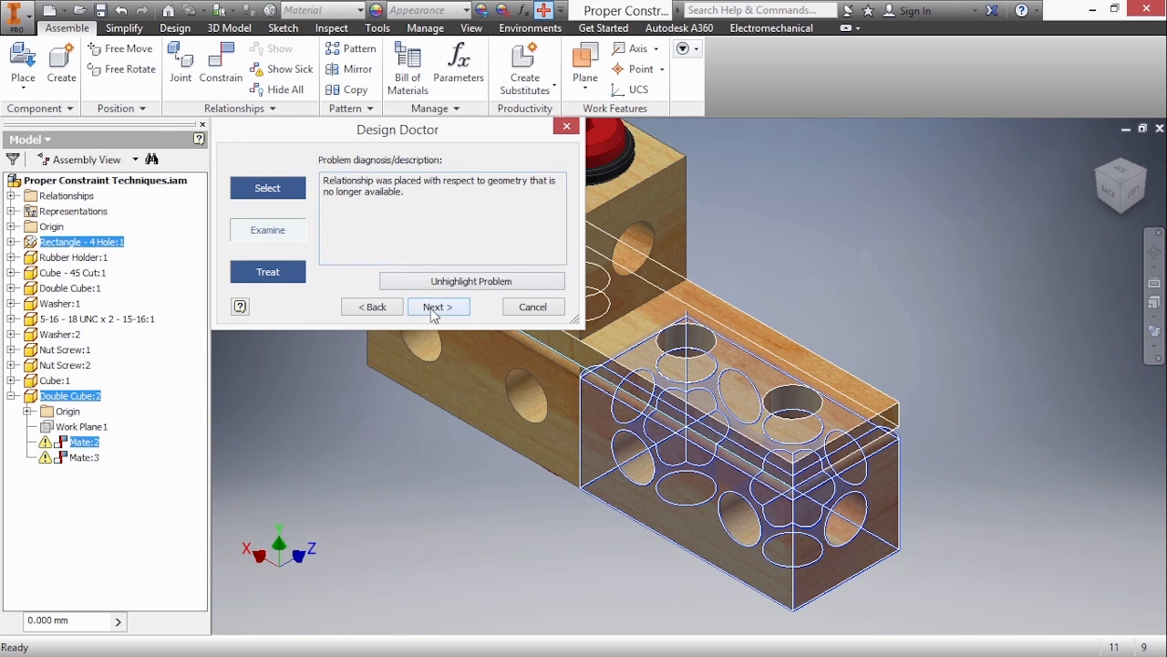
left_click(438, 306)
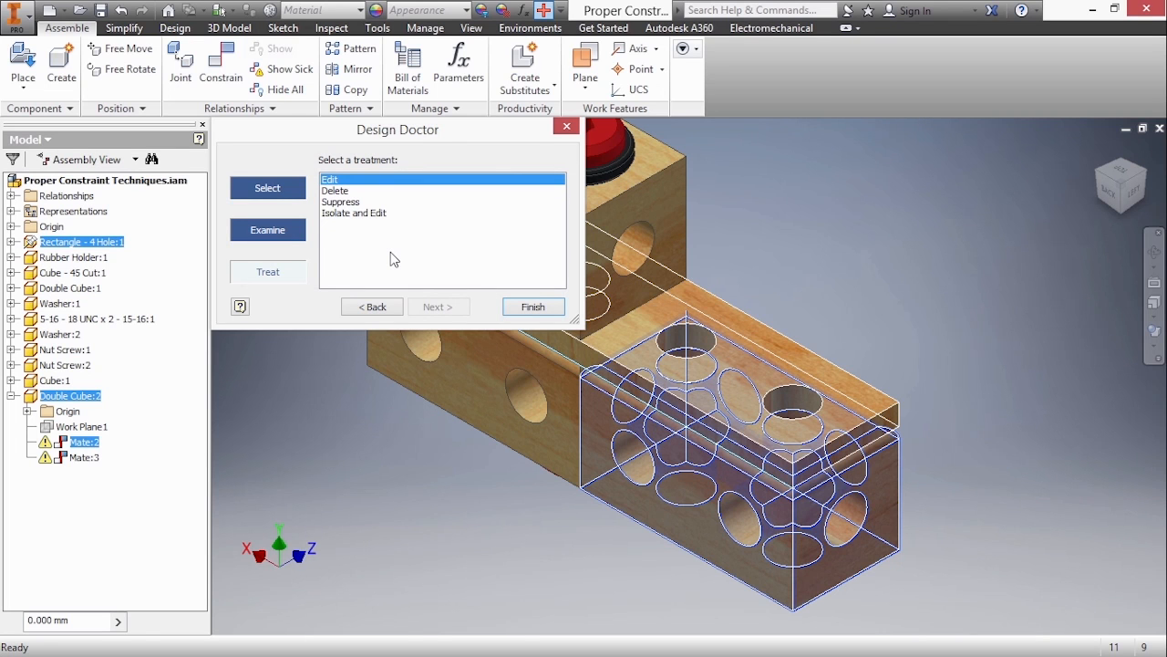
mouse_move(441, 247)
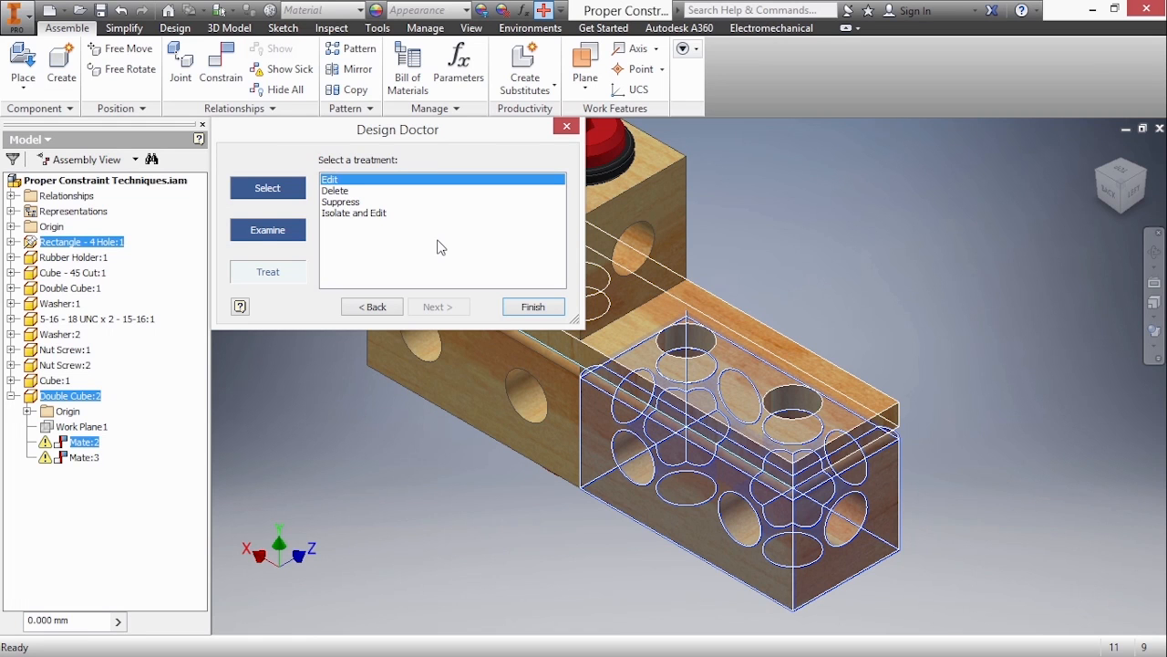
left_click(534, 306)
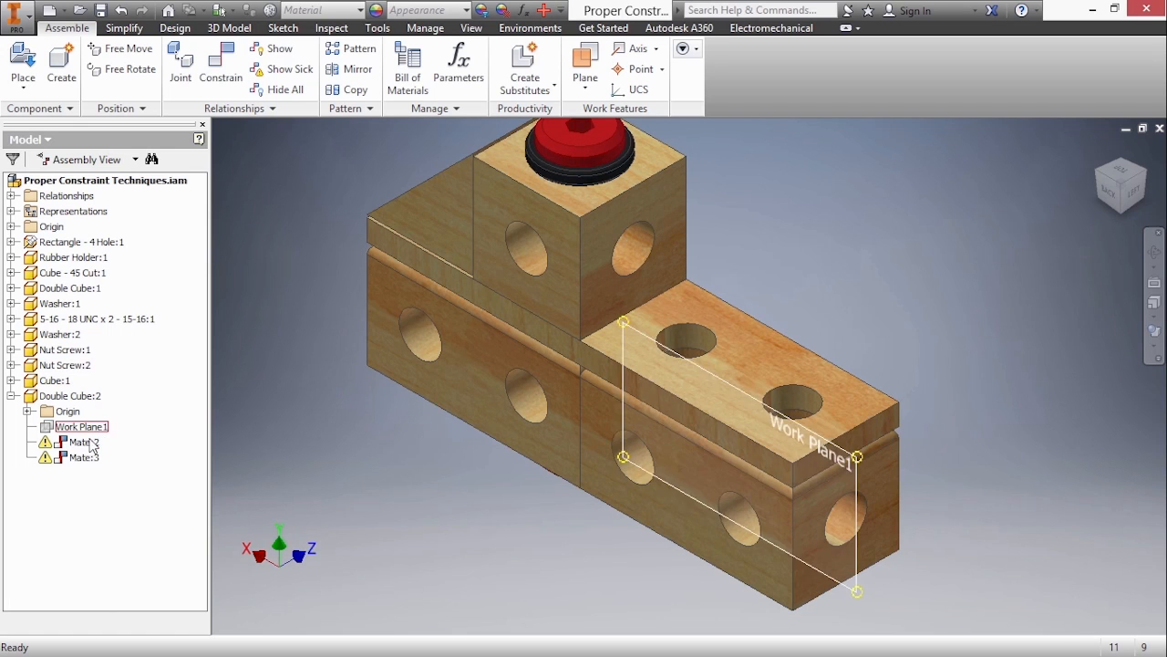
Step: Start redefining Mate:2 and reveal Rectangle - 4 Hole:1's origin planes in the browser
right_click(80, 441)
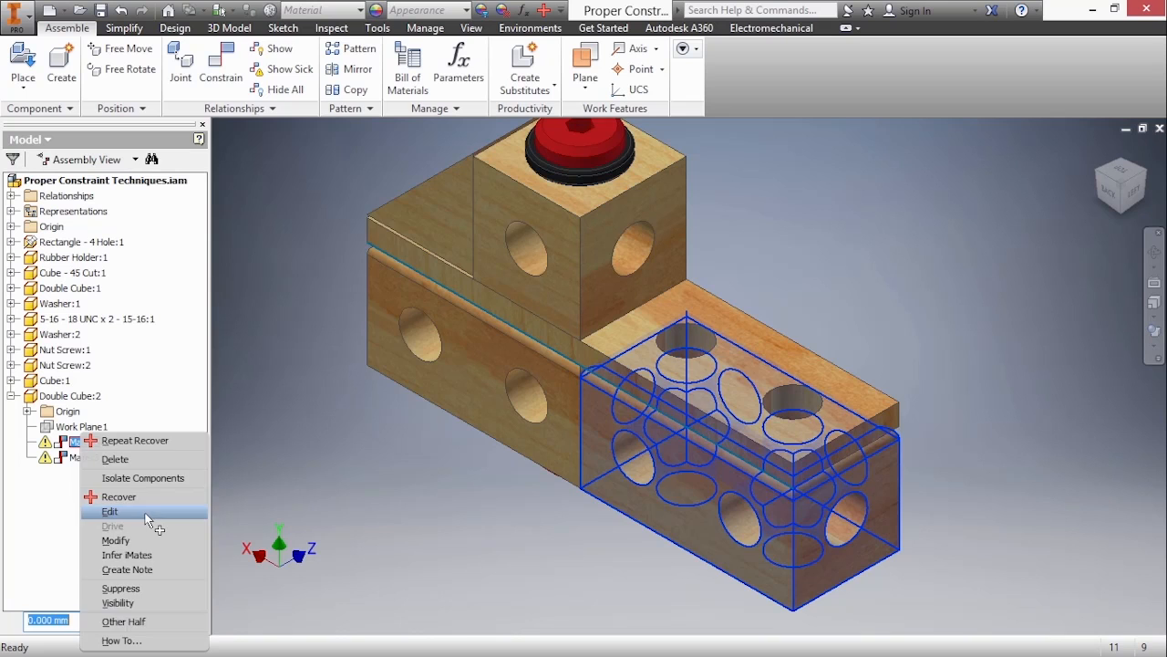
left_click(110, 511)
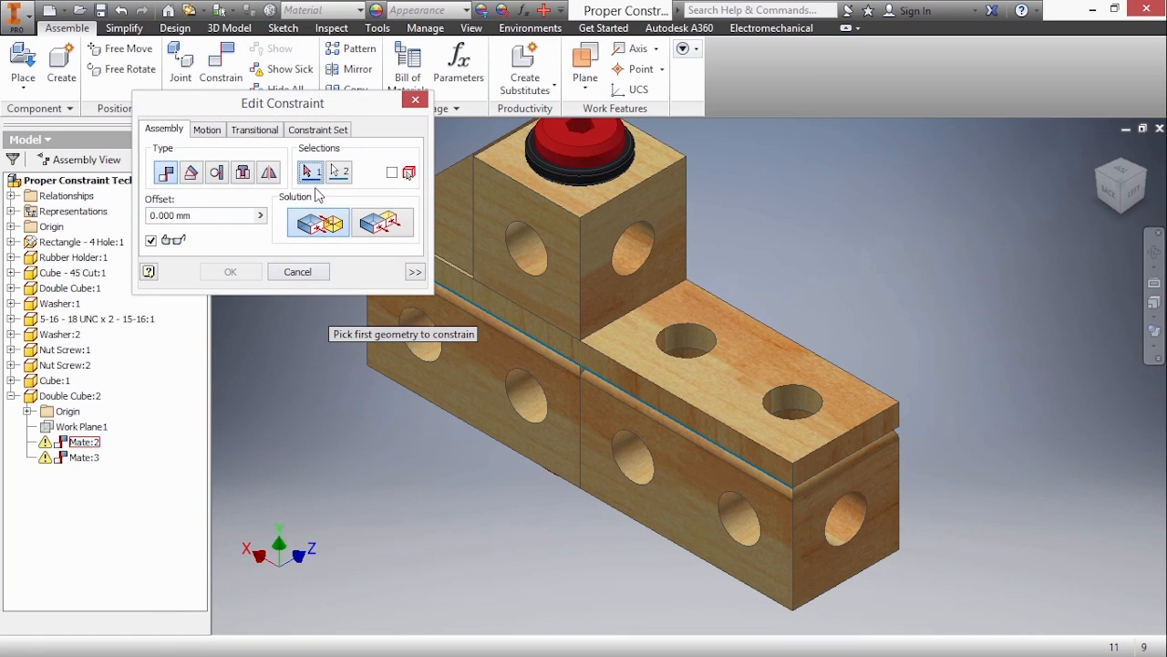
mouse_move(342, 195)
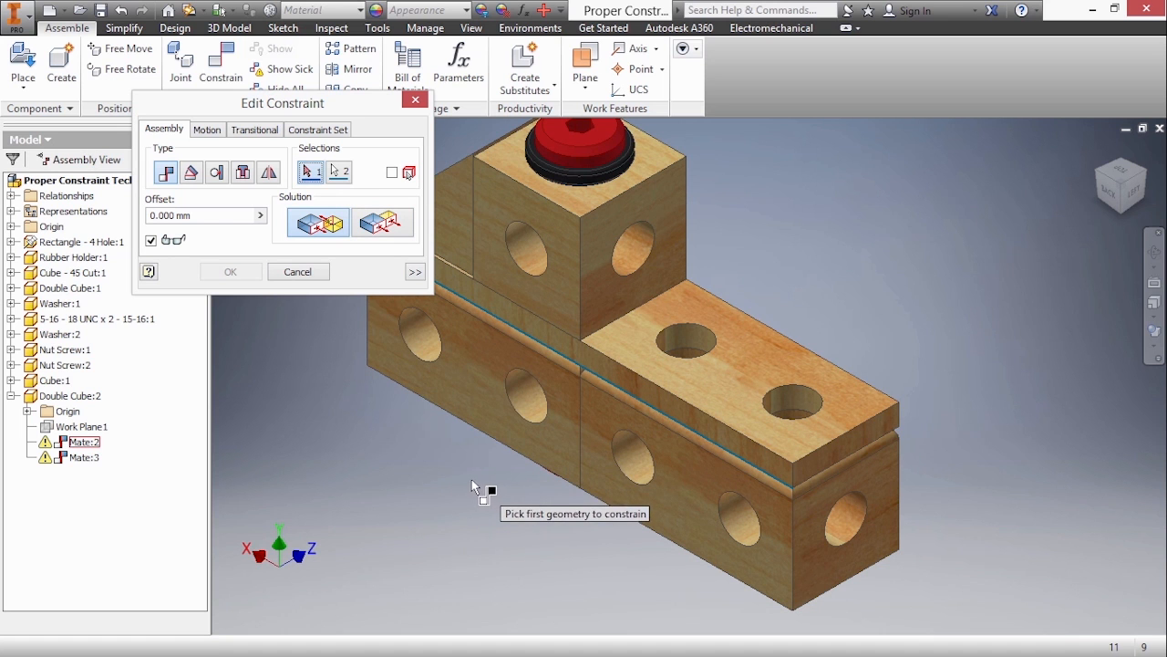
left_click(10, 242)
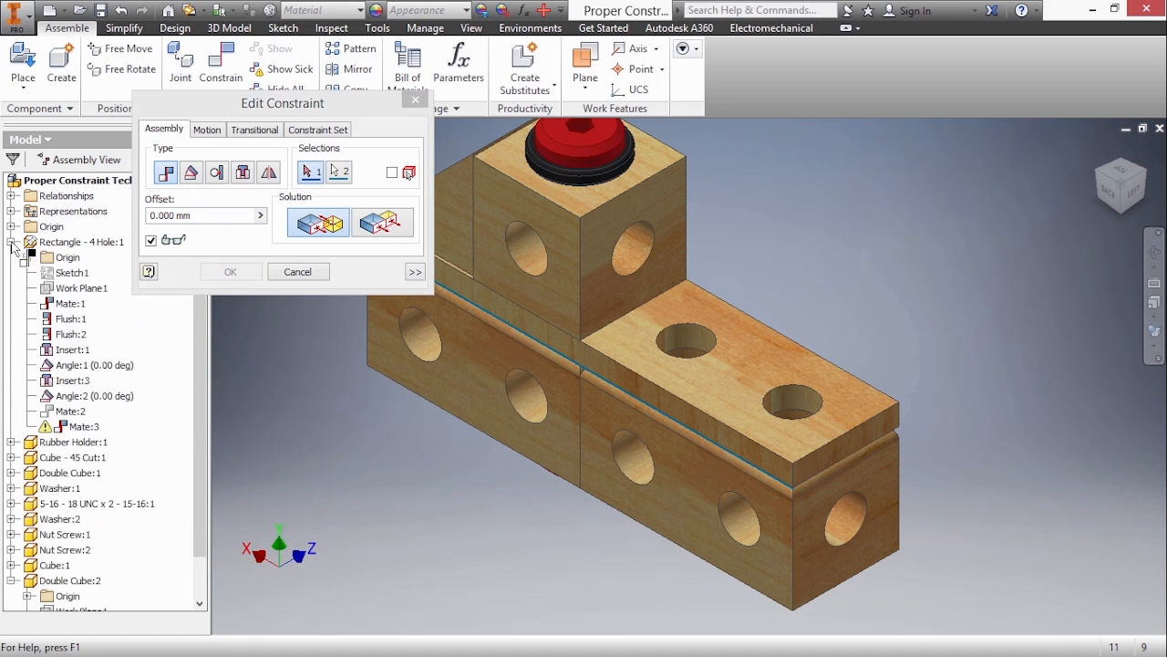
left_click(31, 256)
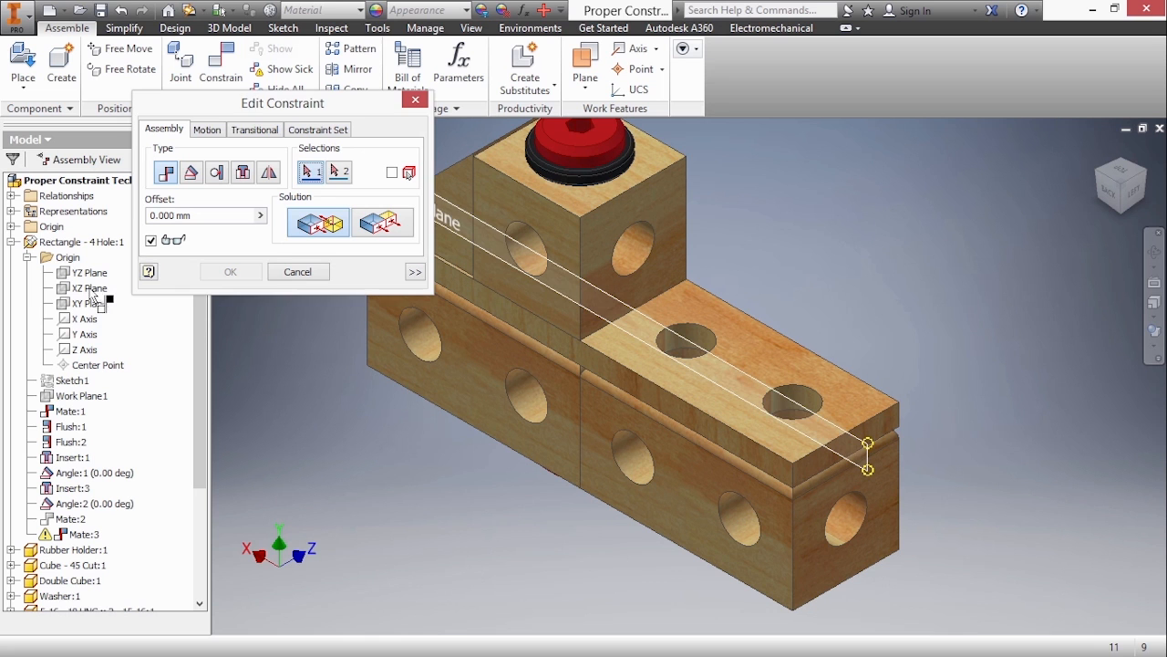
Step: Make the XZ Planes of Rectangle - 4 Hole:1 and Double Cube:2 flush
left_click(337, 172)
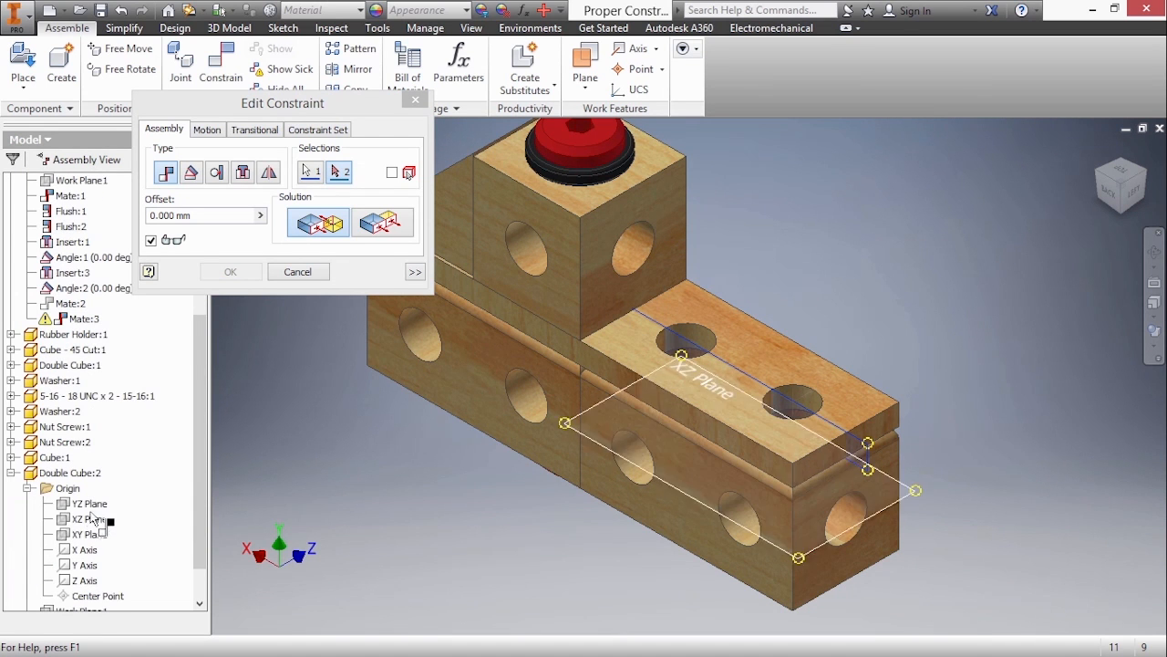
left_click(90, 533)
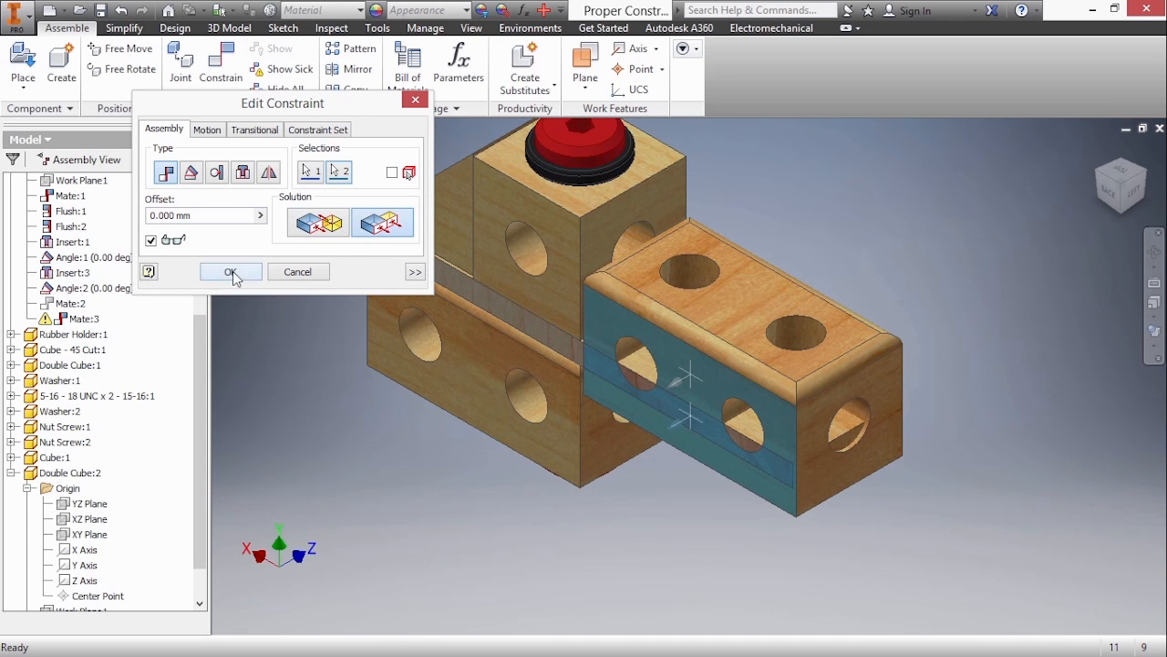
left_click(230, 271)
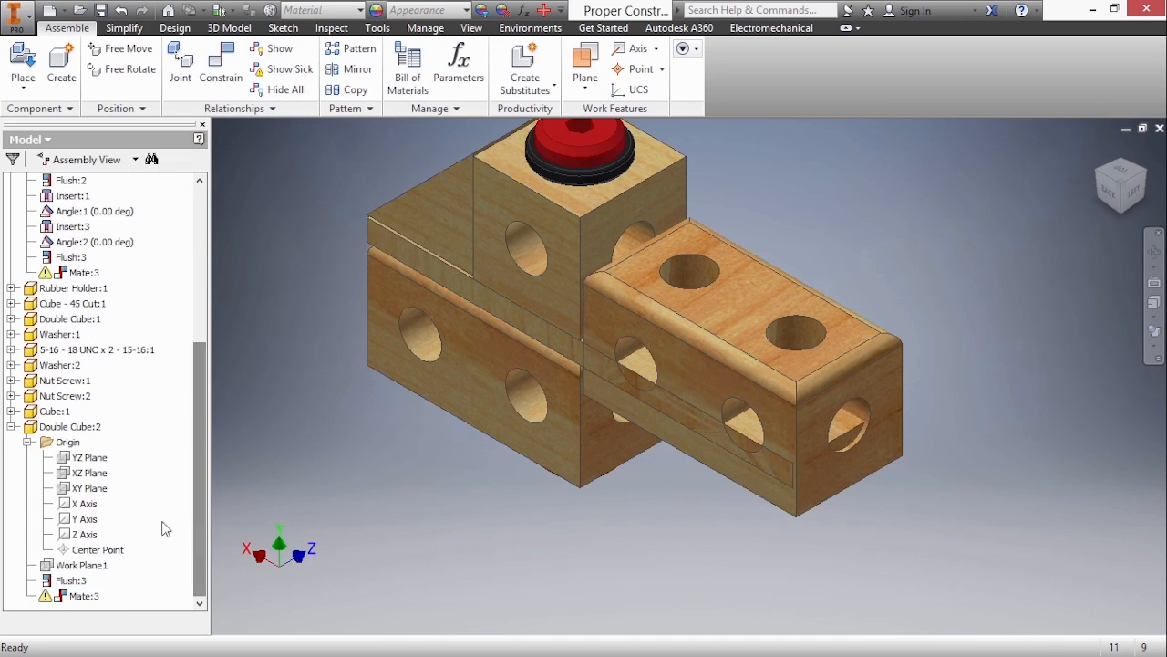
Step: Redefine Mate:3 as a Flush constraint on the double cube's end faces
left_click(82, 597)
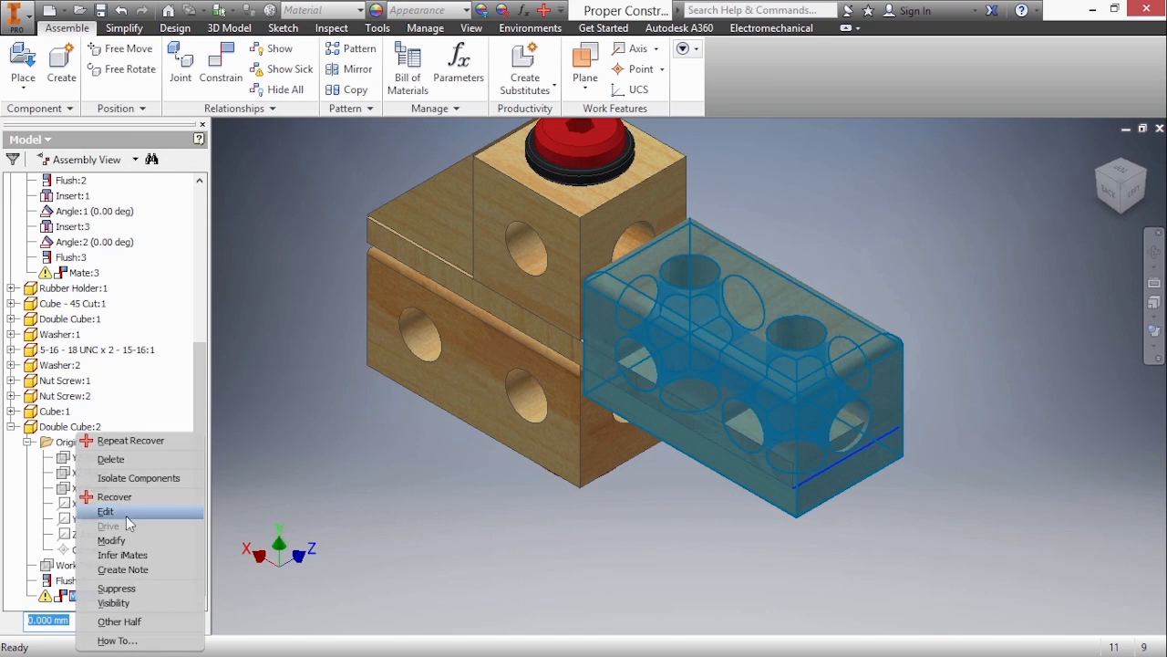
left_click(105, 510)
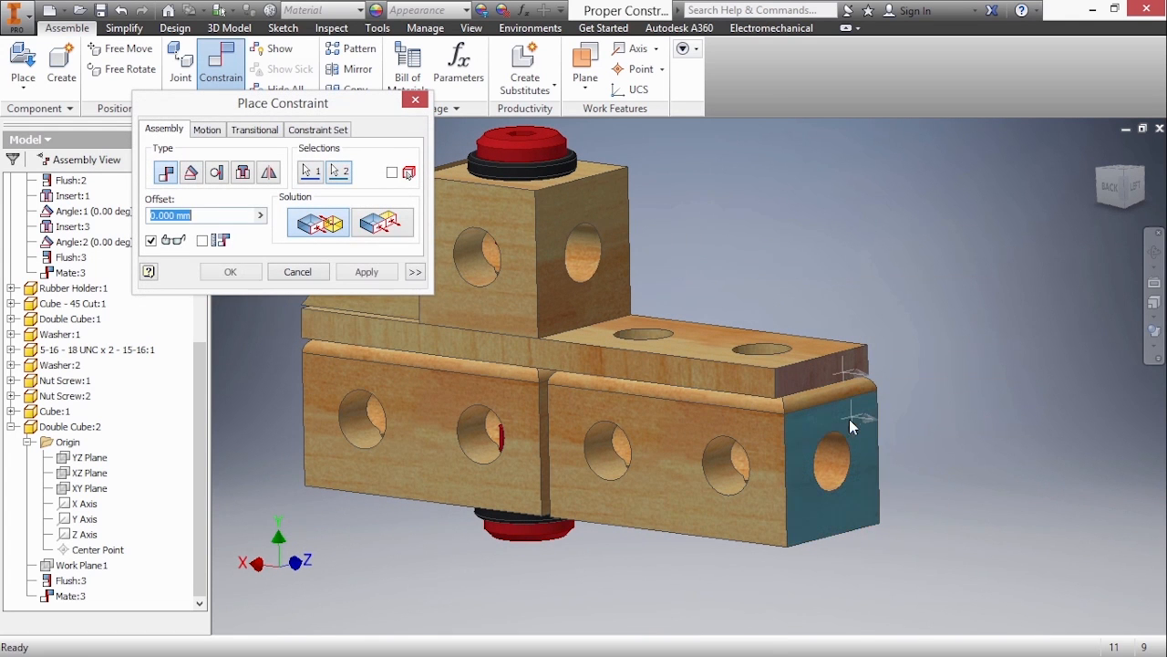
left_click(367, 271)
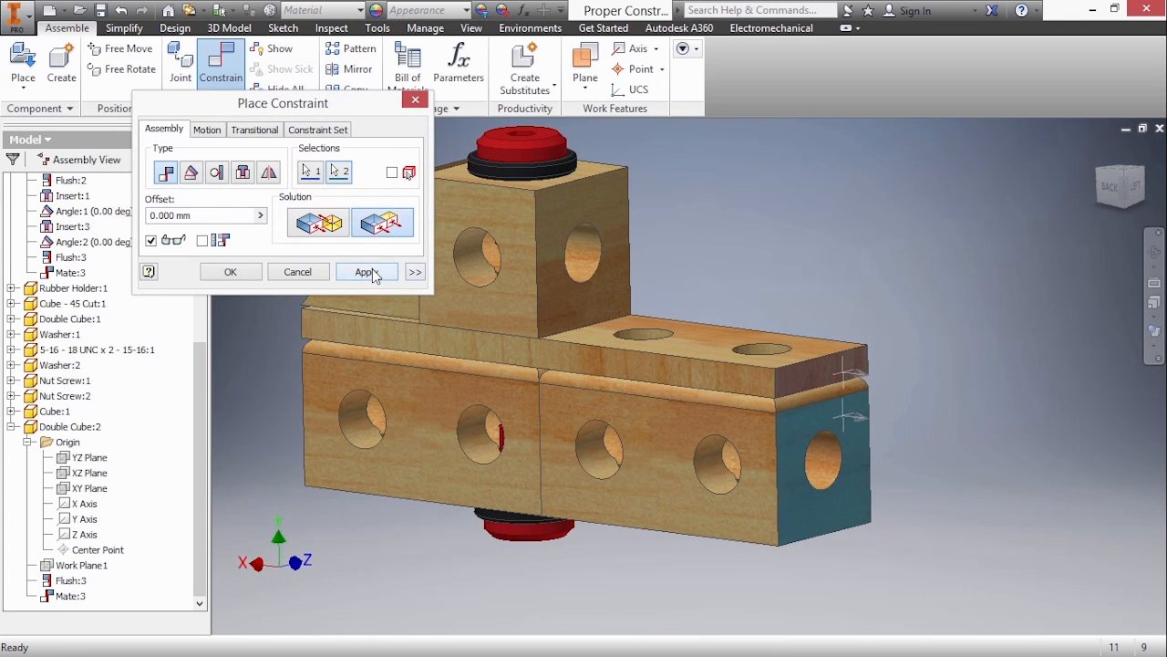
left_click(366, 271)
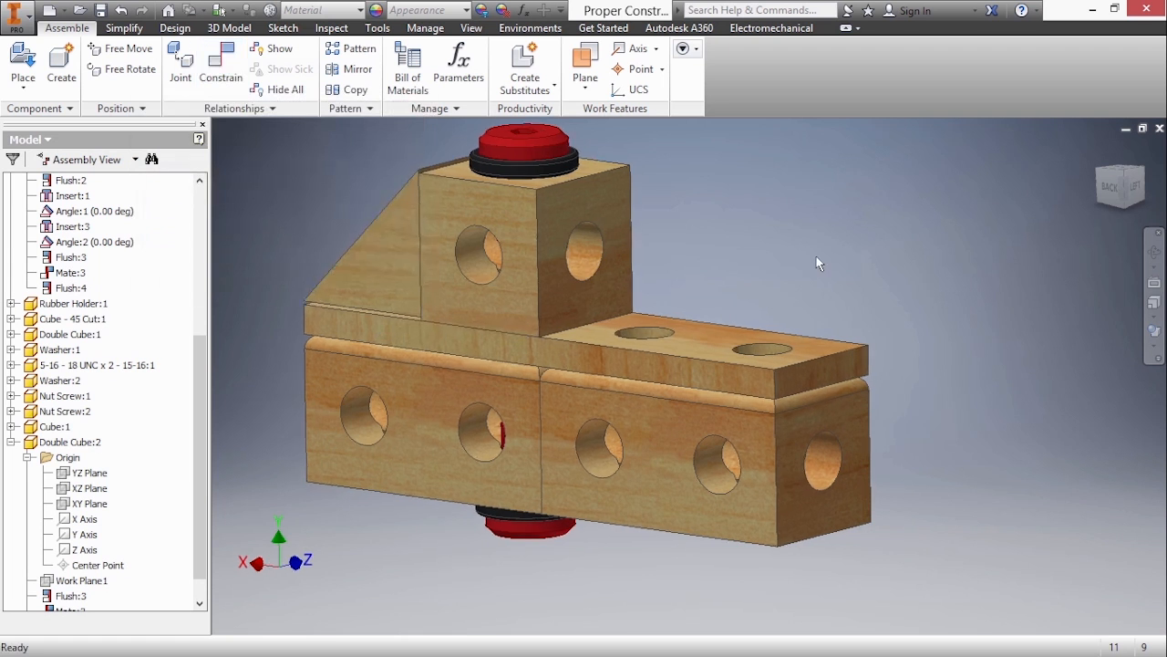